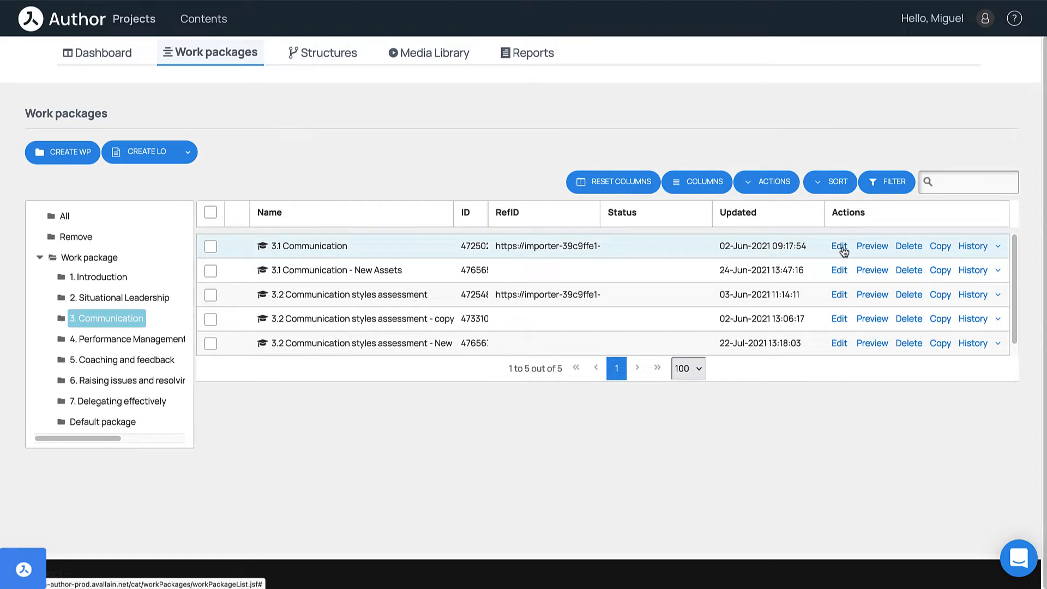
Step: Browse the Unit 1, Unit 2 and Unit 3 folders to list Unit 3's seven learning objects
{"action": "left_click", "coordinate": [838, 246]}
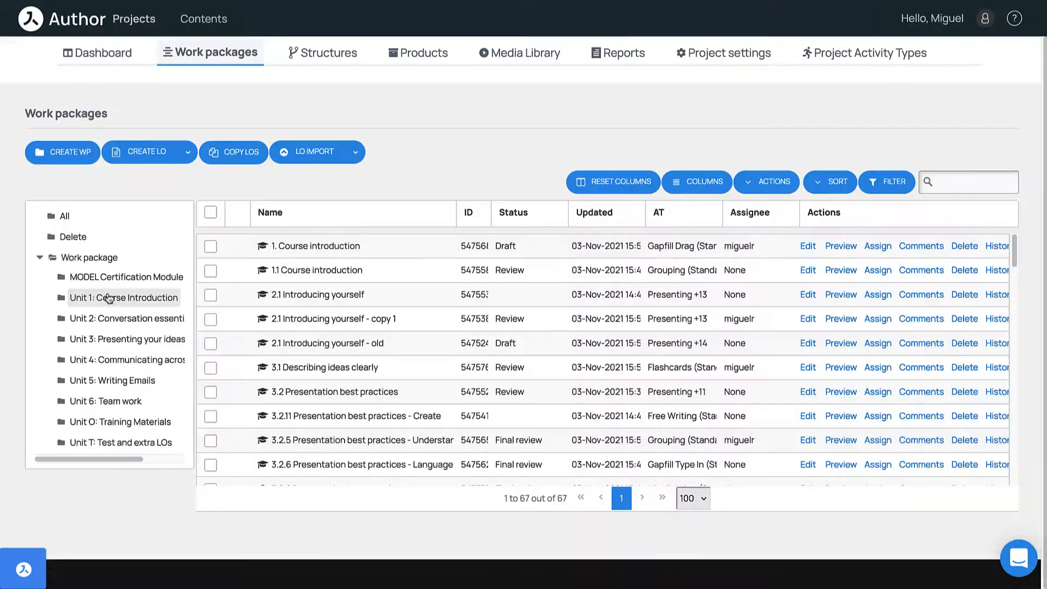
{"action": "left_click", "coordinate": [124, 297]}
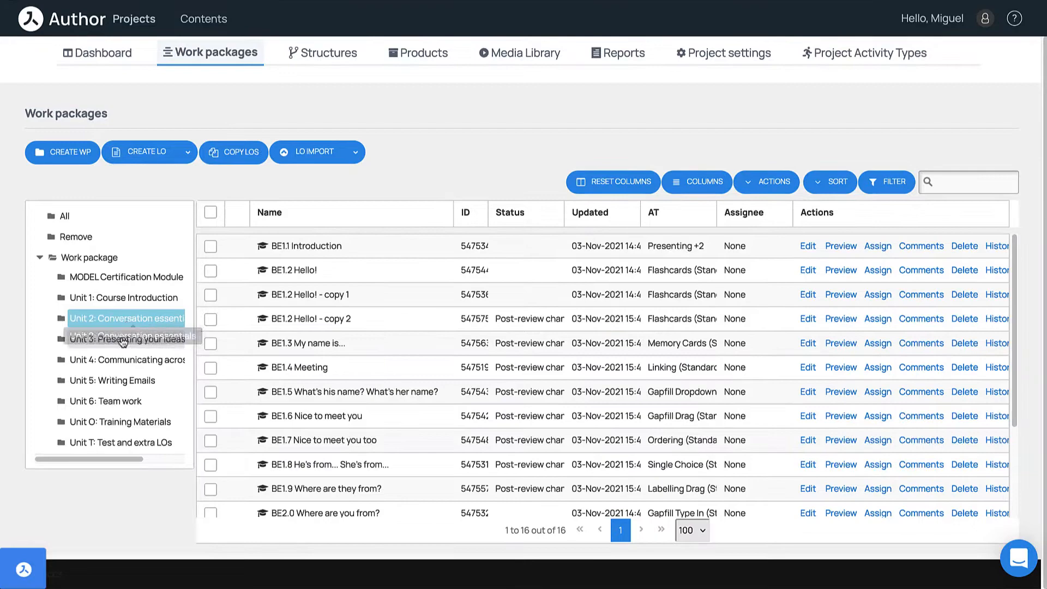
{"action": "left_click", "coordinate": [124, 339]}
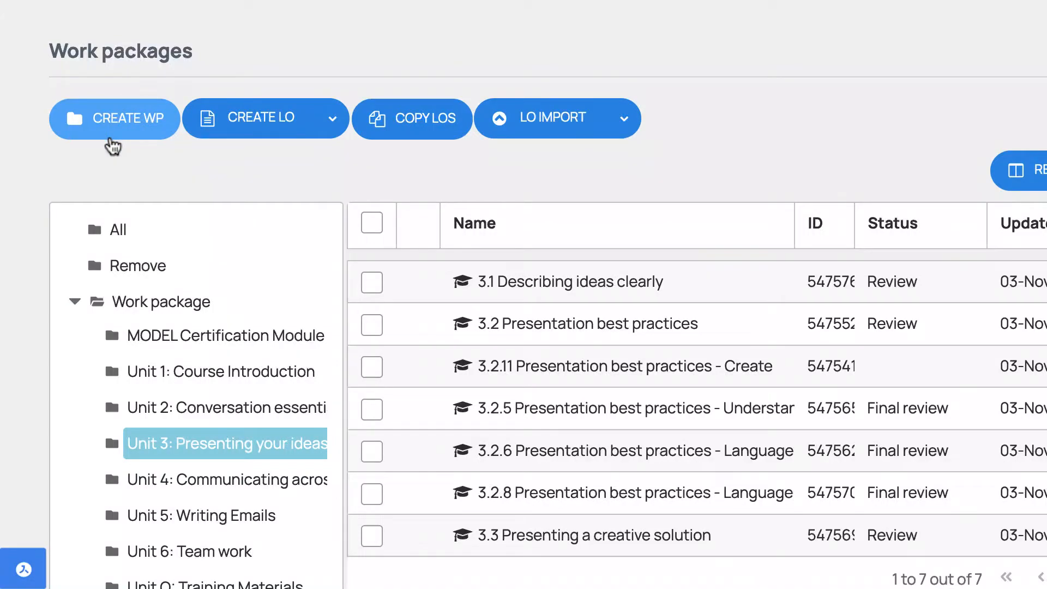
Step: Create and save a work package named 'New WP'
{"action": "left_click", "coordinate": [114, 118]}
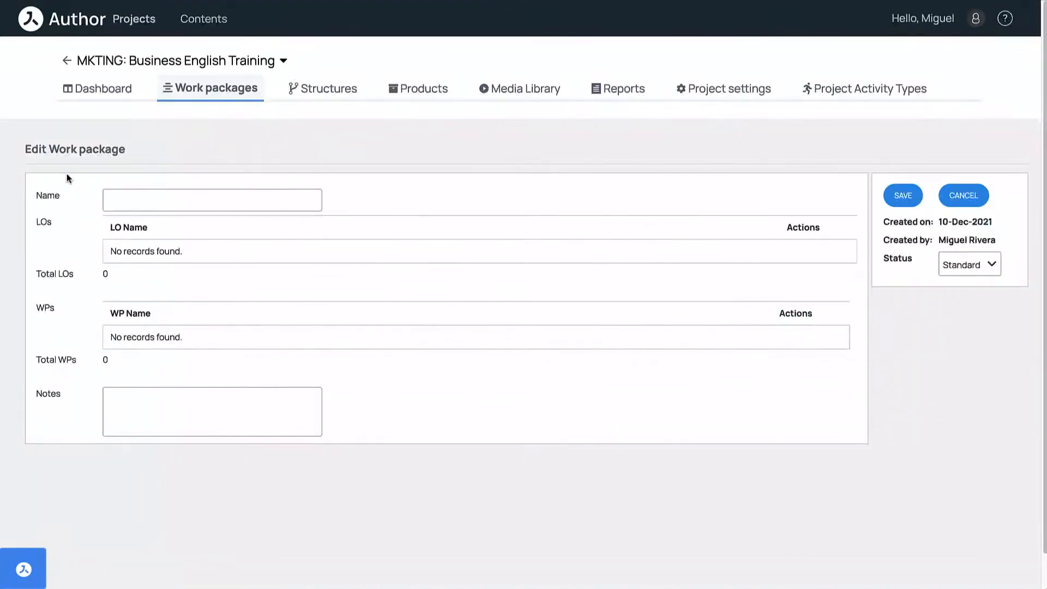
{"action": "type", "text": "New WP"}
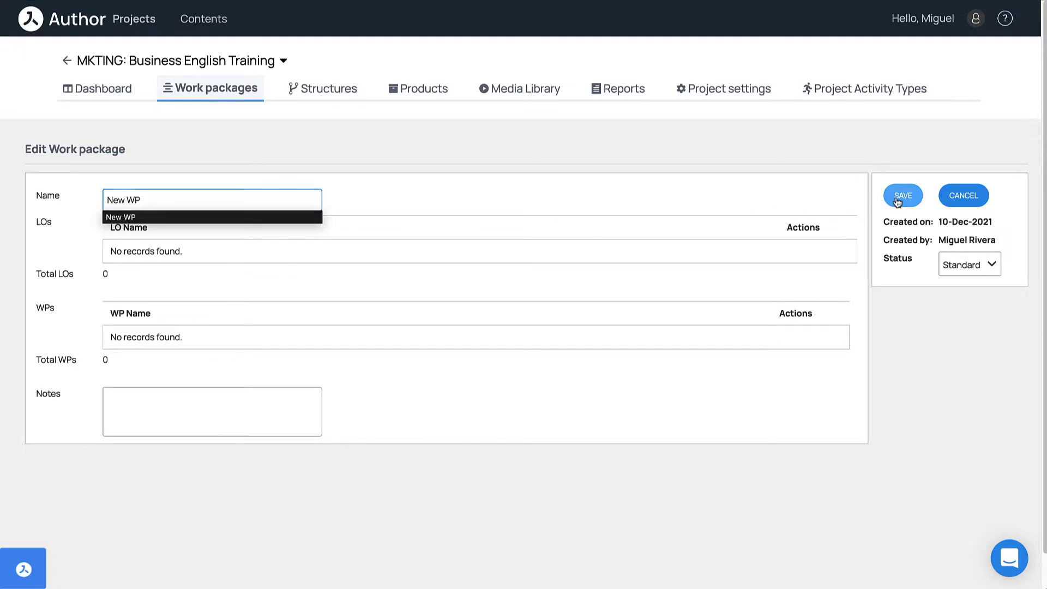
{"action": "left_click", "coordinate": [902, 195]}
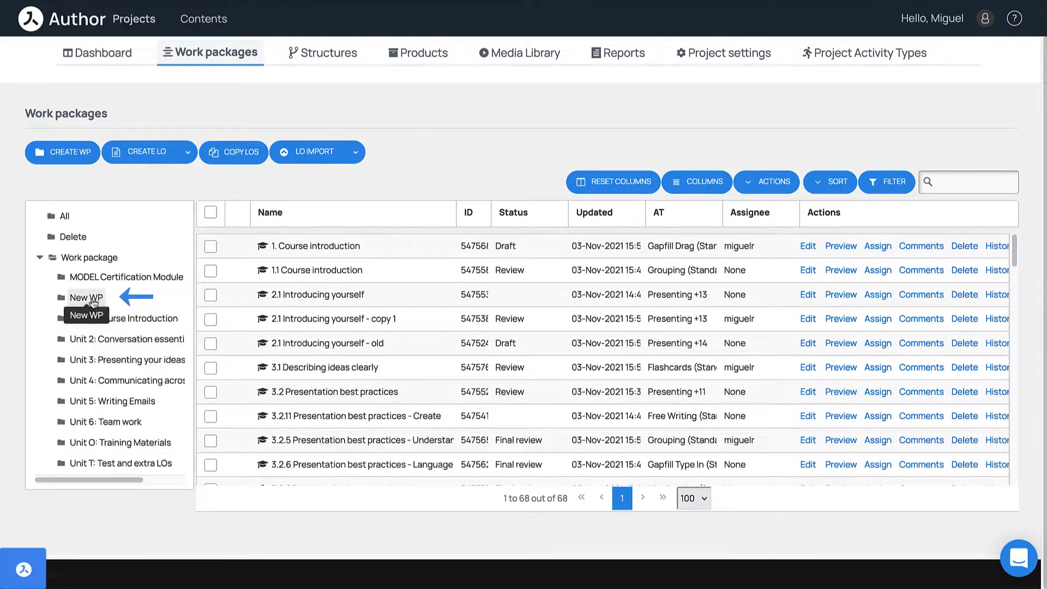
Step: Check the empty New WP, switch to All, and open '2.1 Introducing yourself' for editing
{"action": "left_click", "coordinate": [86, 297]}
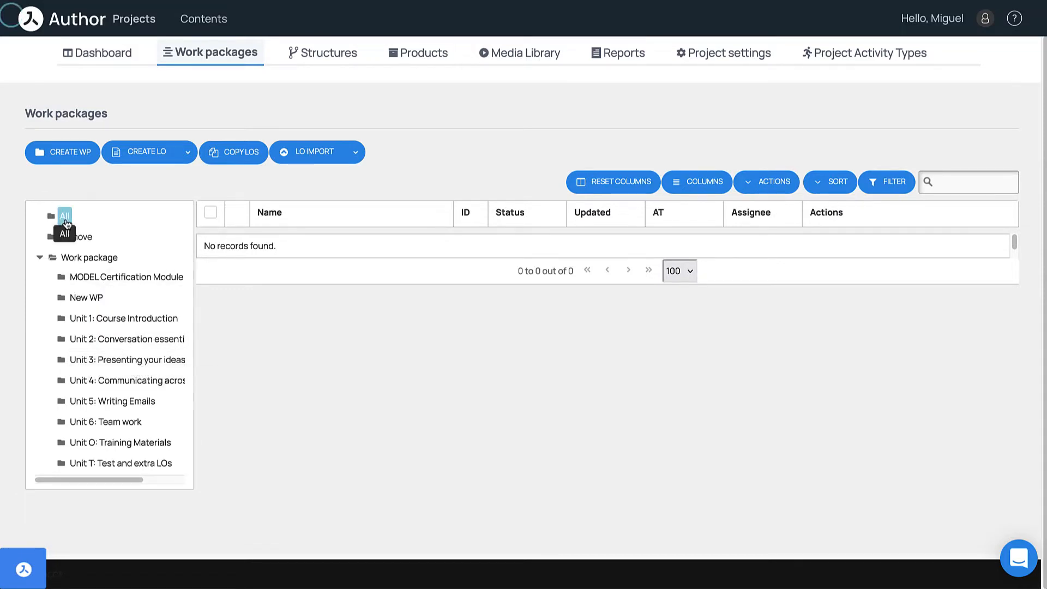
{"action": "left_click", "coordinate": [65, 217]}
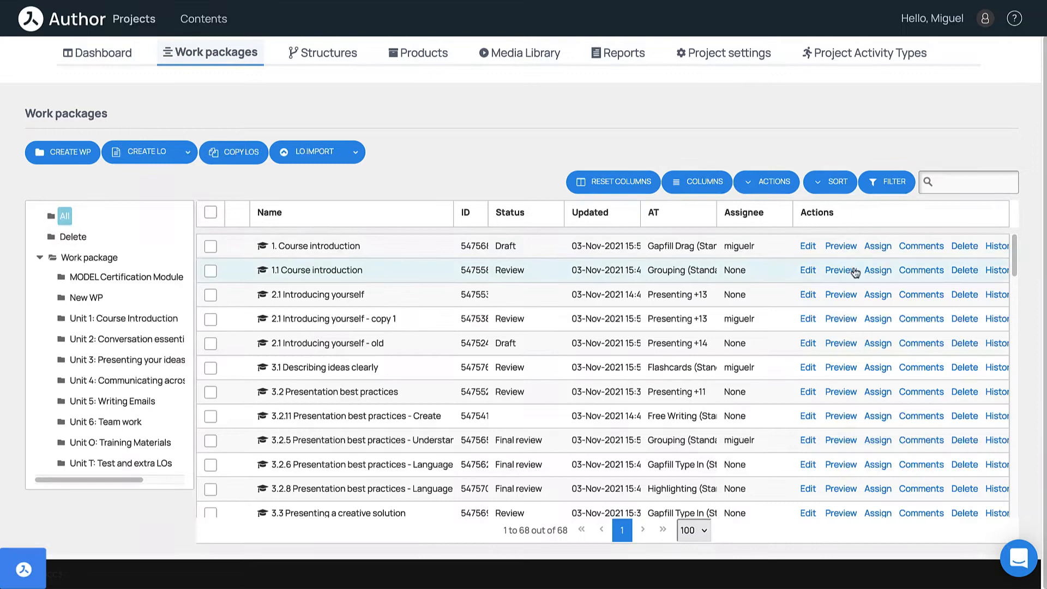
{"action": "type", "text": "in"}
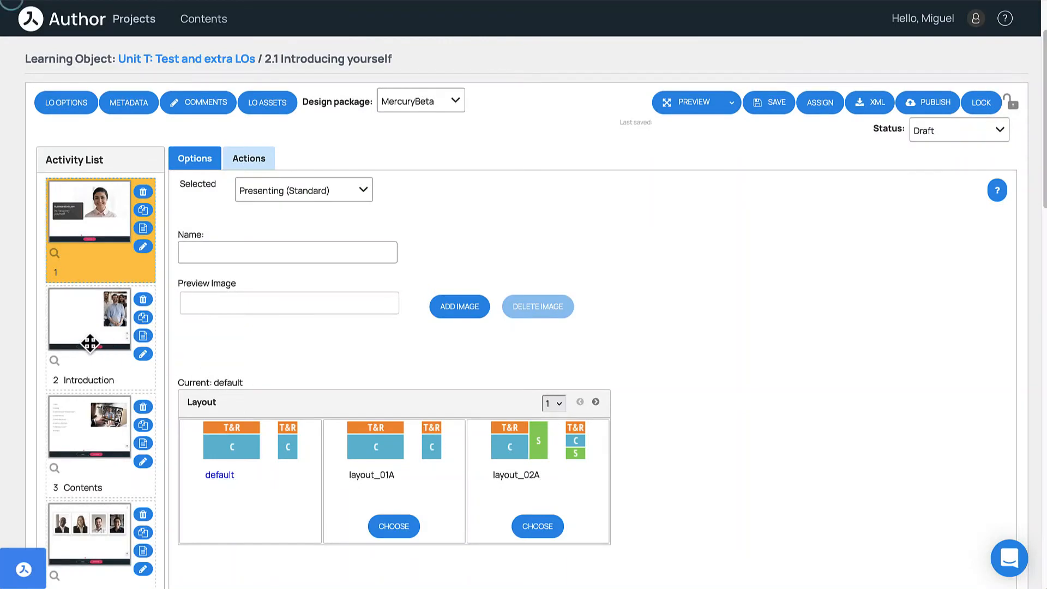
Step: Inspect the Introduction and Contents activities' options and content, then preview the learning object
{"action": "left_click", "coordinate": [89, 318]}
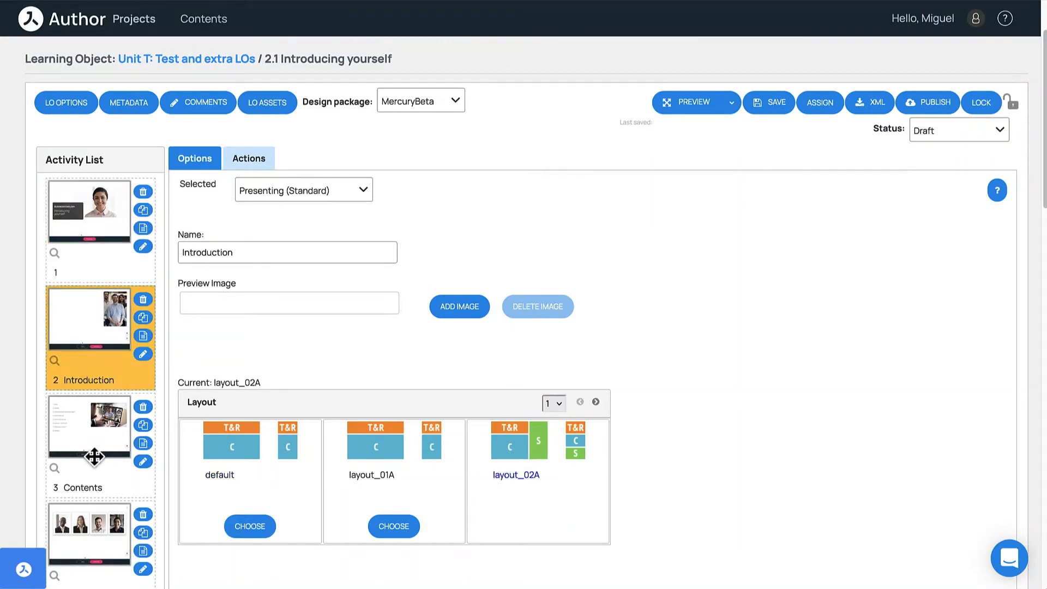
{"action": "left_click", "coordinate": [89, 427]}
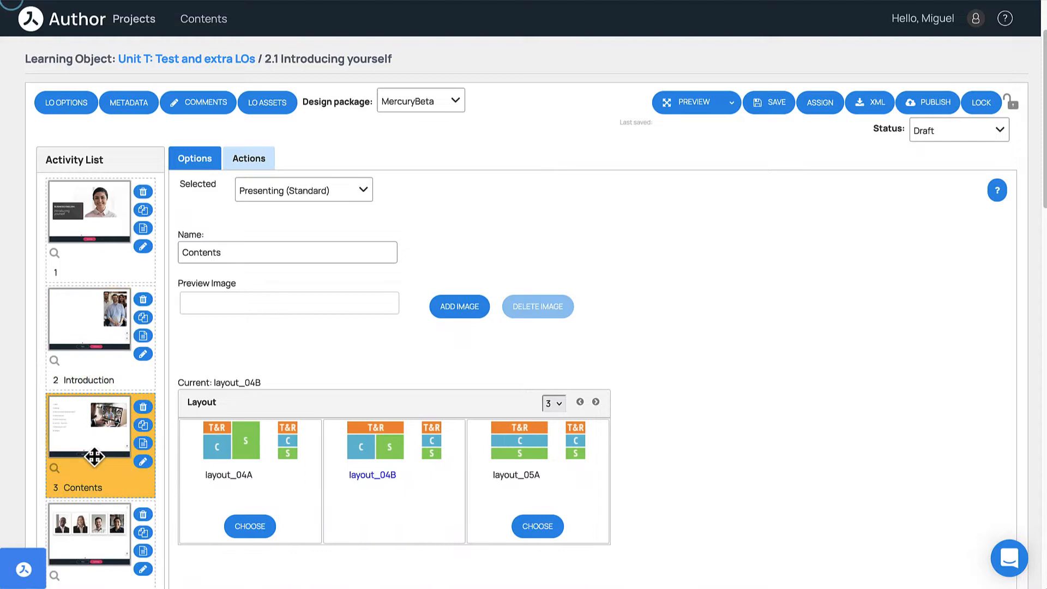
{"action": "left_click", "coordinate": [248, 158]}
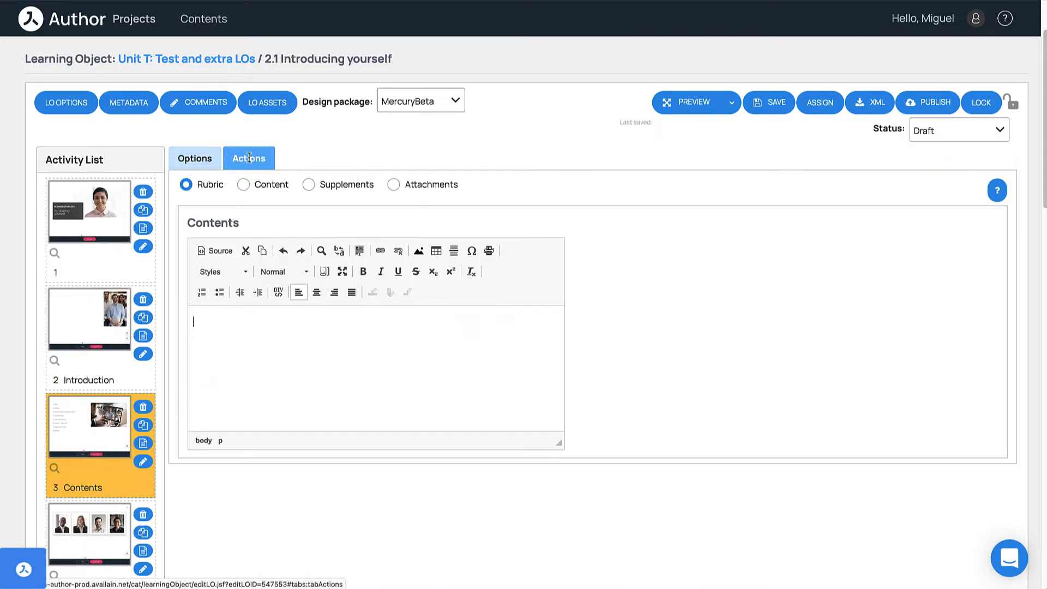
{"action": "left_click", "coordinate": [690, 102]}
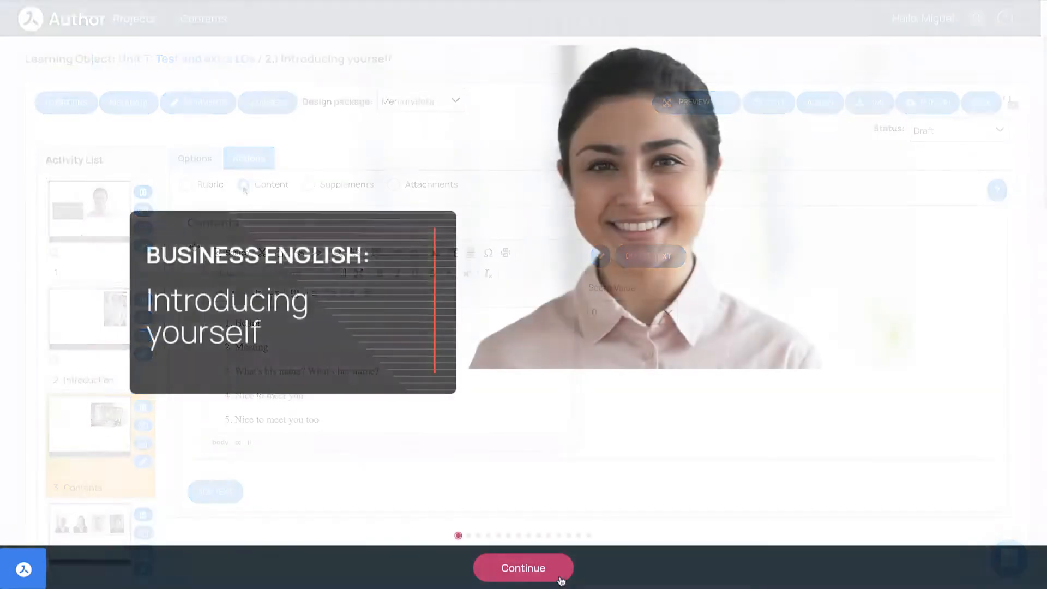
Step: Step the preview through introduction and contents to the flashcards and try a card
{"action": "left_click", "coordinate": [523, 568]}
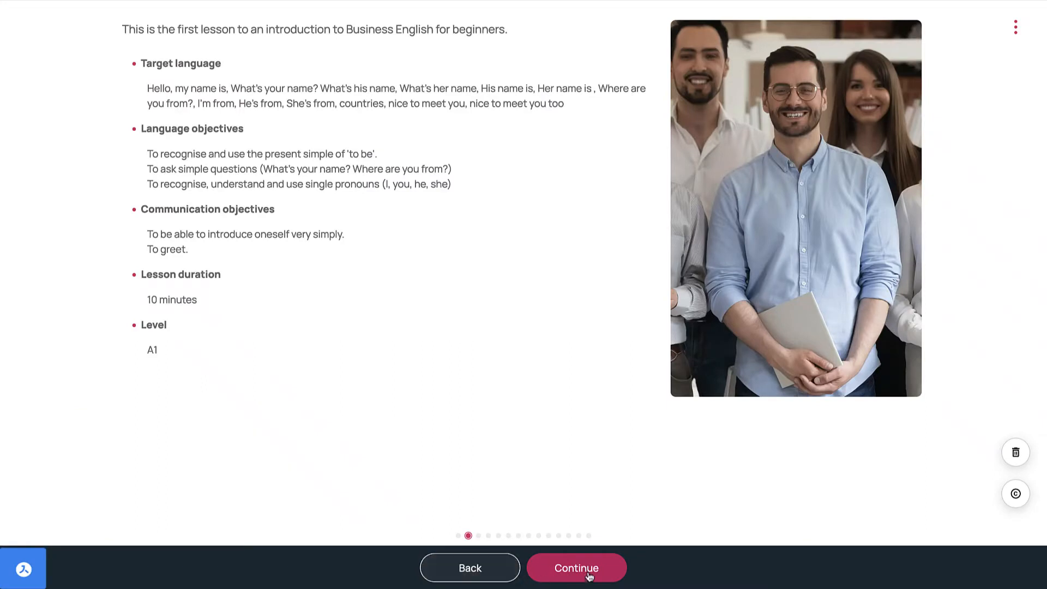
{"action": "left_click", "coordinate": [575, 568]}
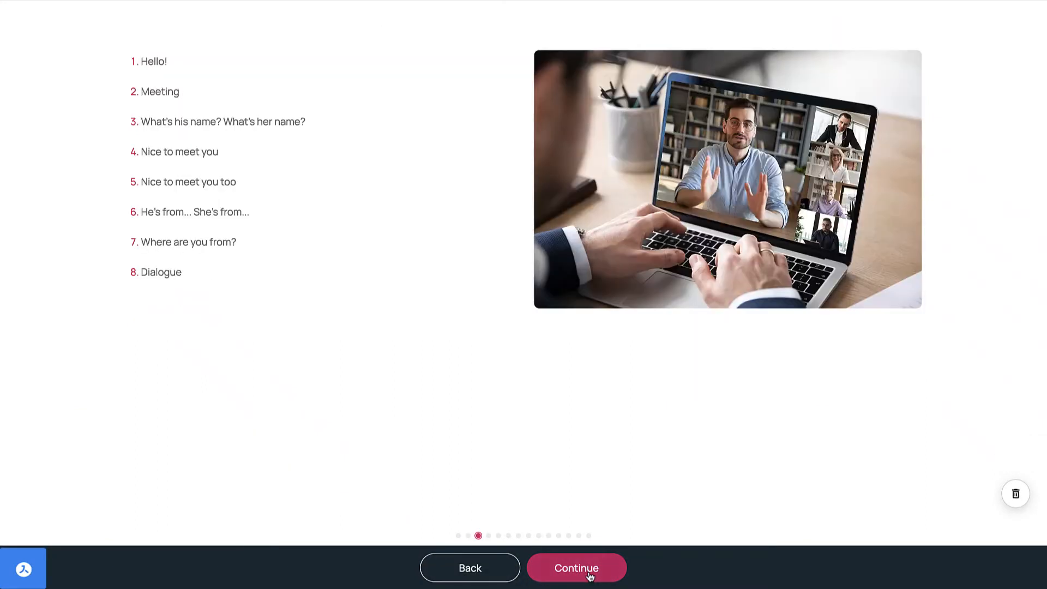
{"action": "left_click", "coordinate": [576, 568]}
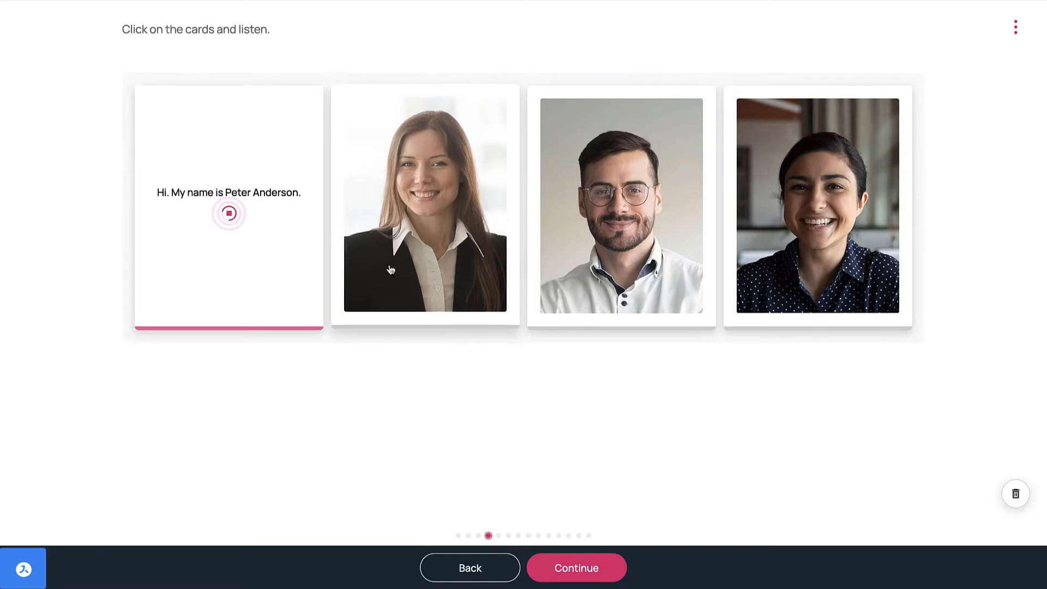
{"action": "left_click", "coordinate": [425, 203]}
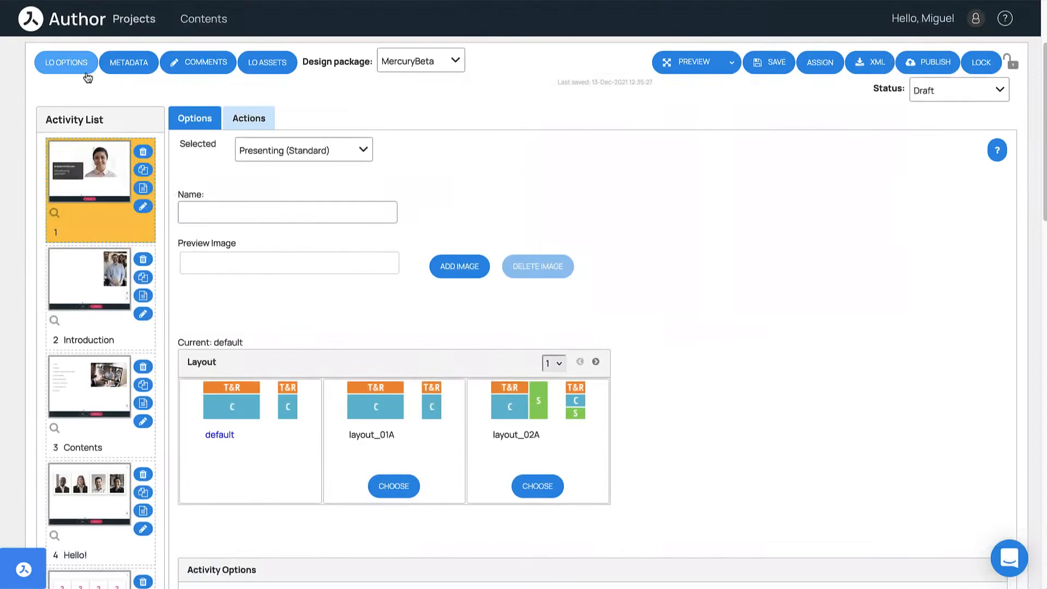
Step: Review the learning object's LO OPTIONS dialog and close it with OK
{"action": "left_click", "coordinate": [65, 62]}
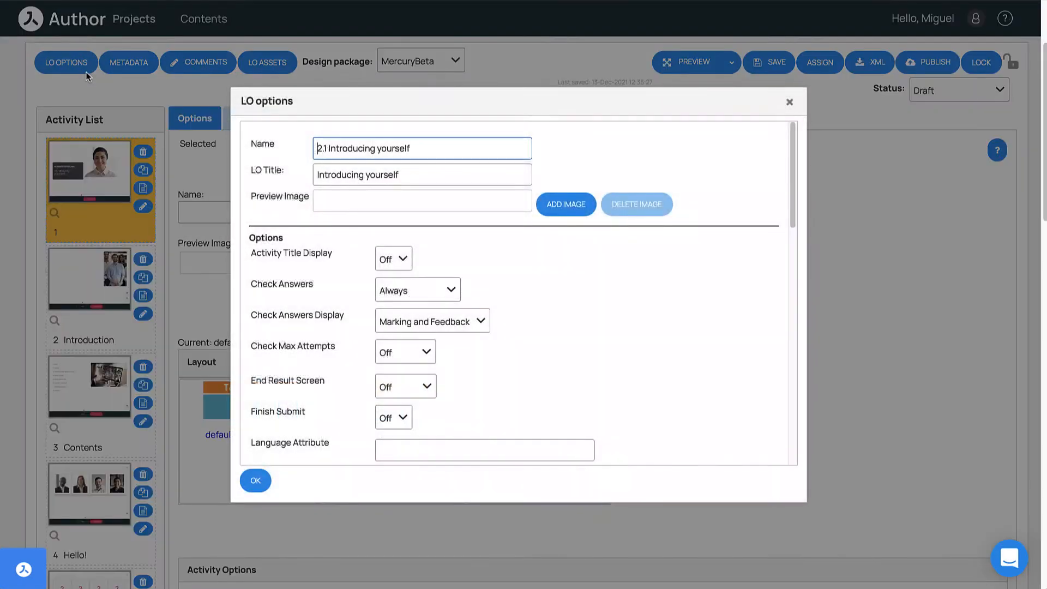
{"action": "scroll", "scroll_direction": "down", "scroll_amount": 3}
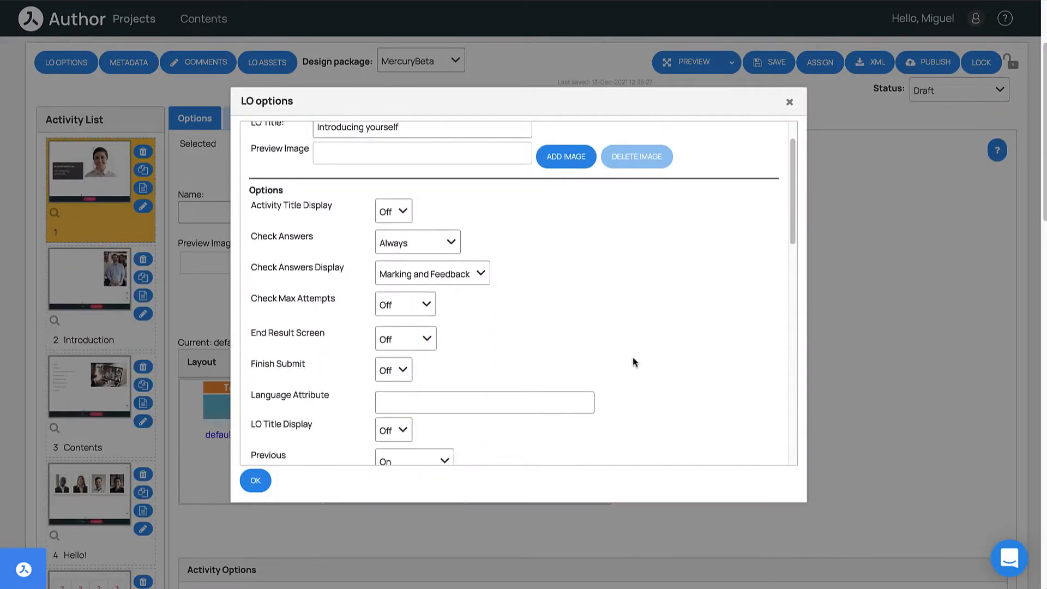
{"action": "scroll", "scroll_direction": "down", "scroll_amount": 3}
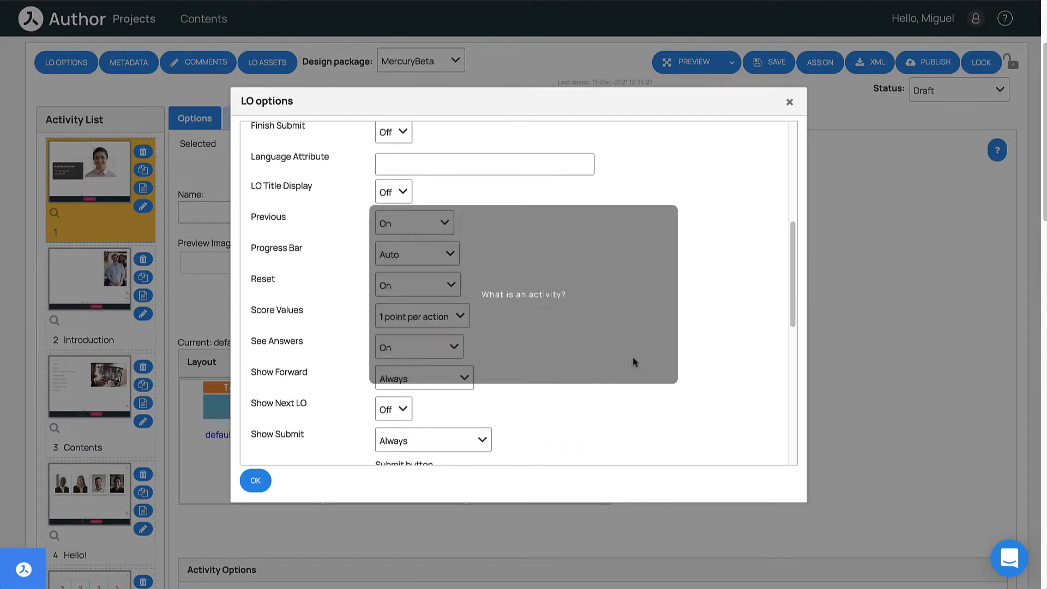
{"action": "left_click", "coordinate": [255, 479]}
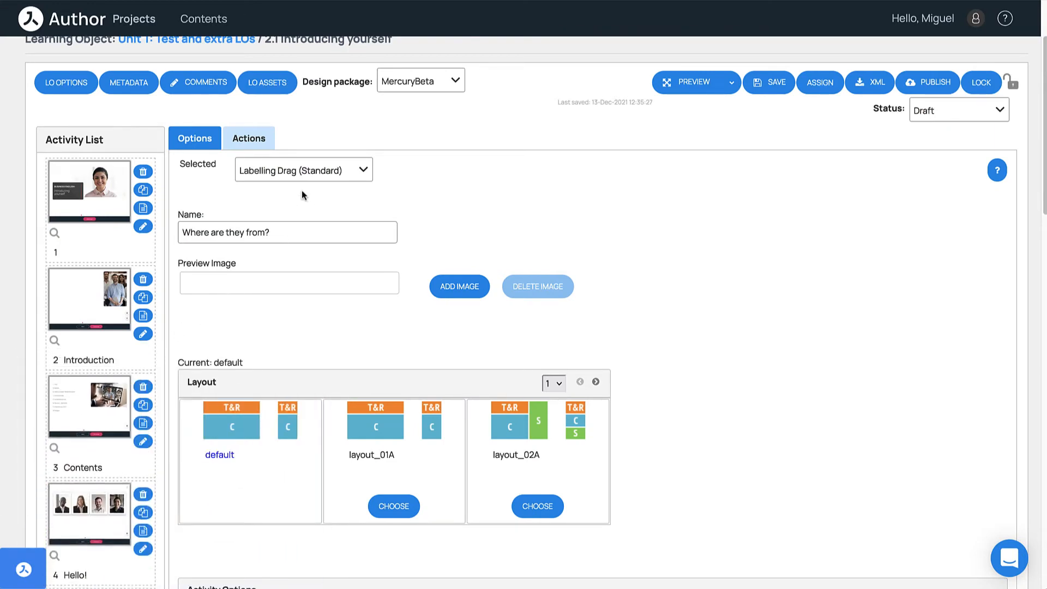
{"action": "mouse_move", "coordinate": [302, 173]}
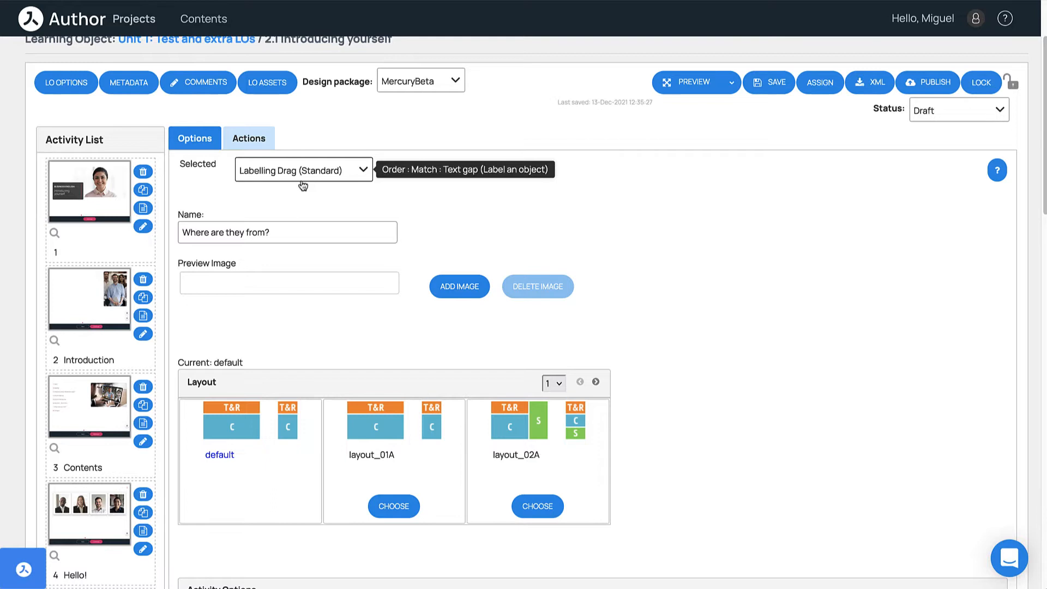
{"action": "mouse_move", "coordinate": [292, 202]}
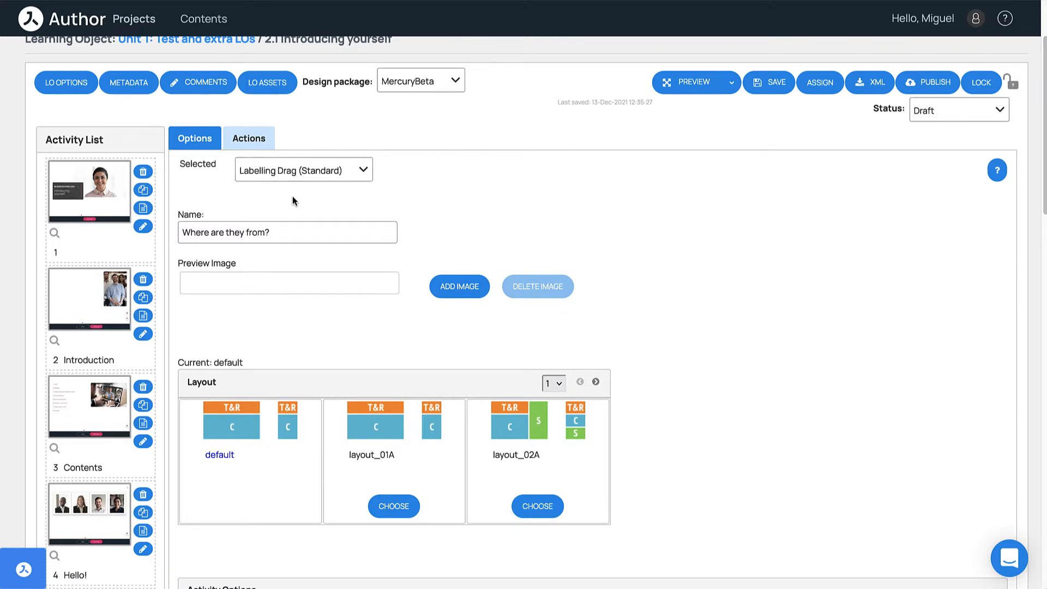
Step: View the labelling activity's rubric and gap syntax, then expand the activity type dropdown
{"action": "left_click", "coordinate": [249, 138]}
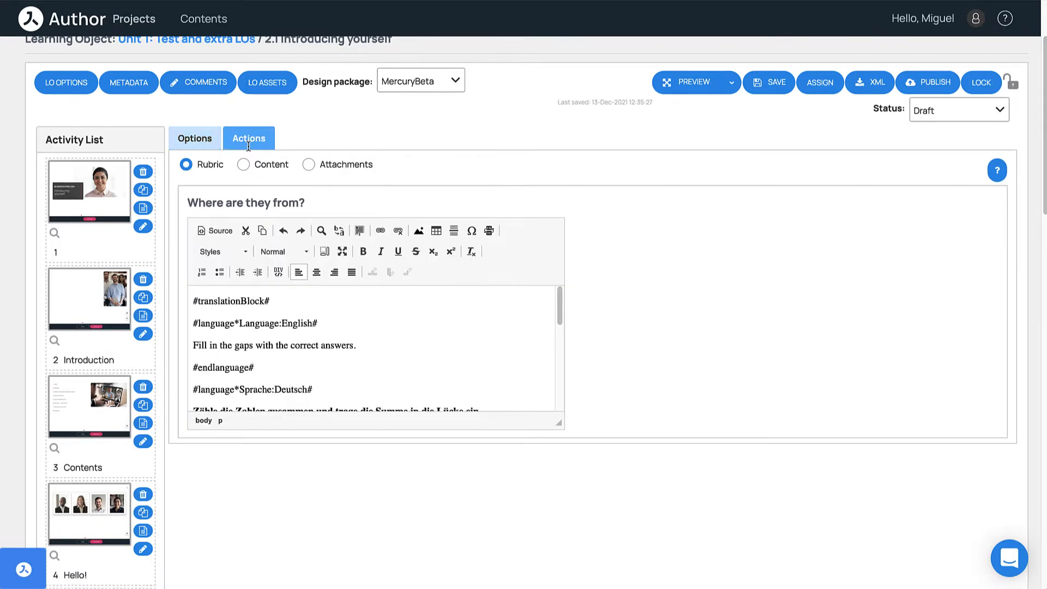
{"action": "left_click", "coordinate": [243, 164]}
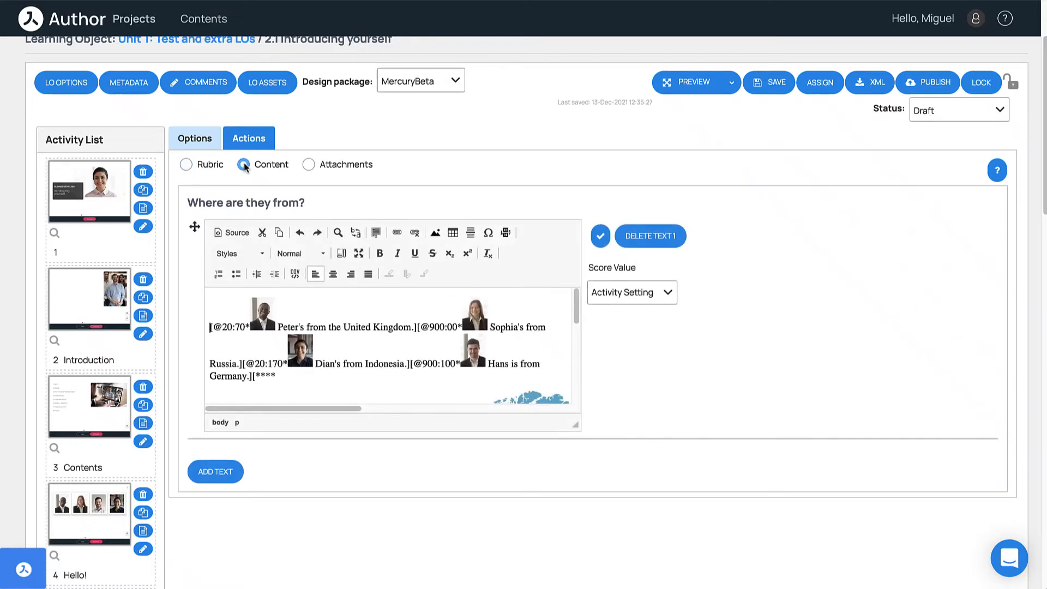
{"action": "left_click", "coordinate": [308, 164]}
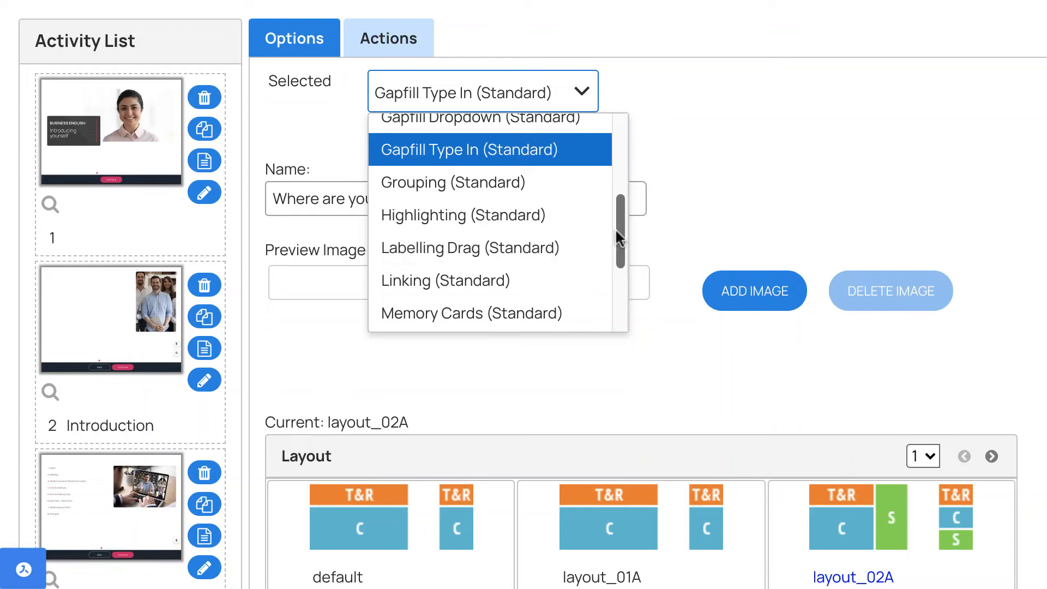
Step: Scroll the activity types, close the list keeping Gapfill Type In, and open help
{"action": "scroll", "scroll_direction": "down", "scroll_amount": 3}
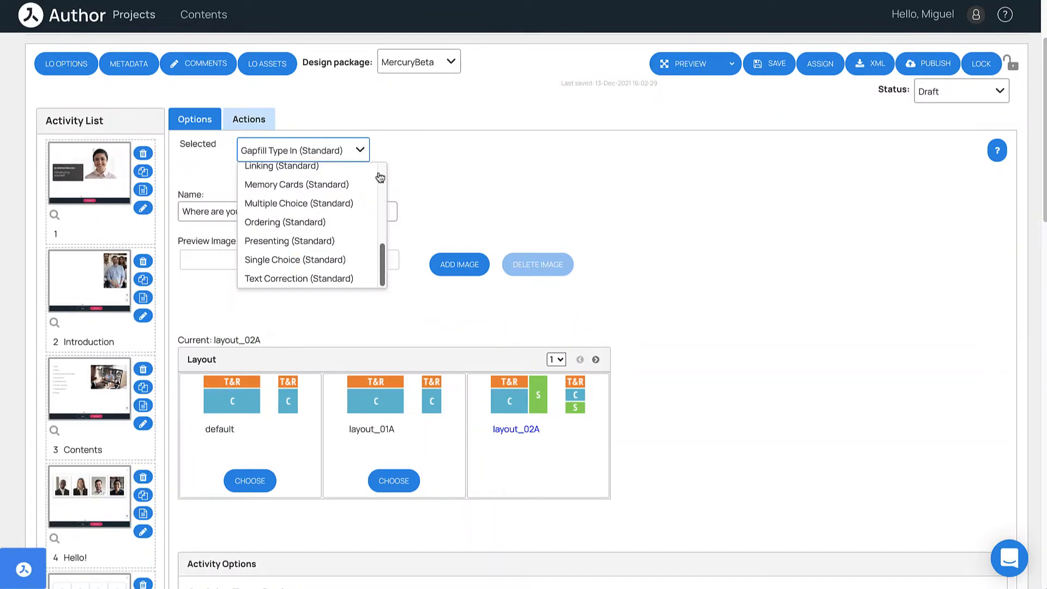
{"action": "left_click", "coordinate": [302, 149]}
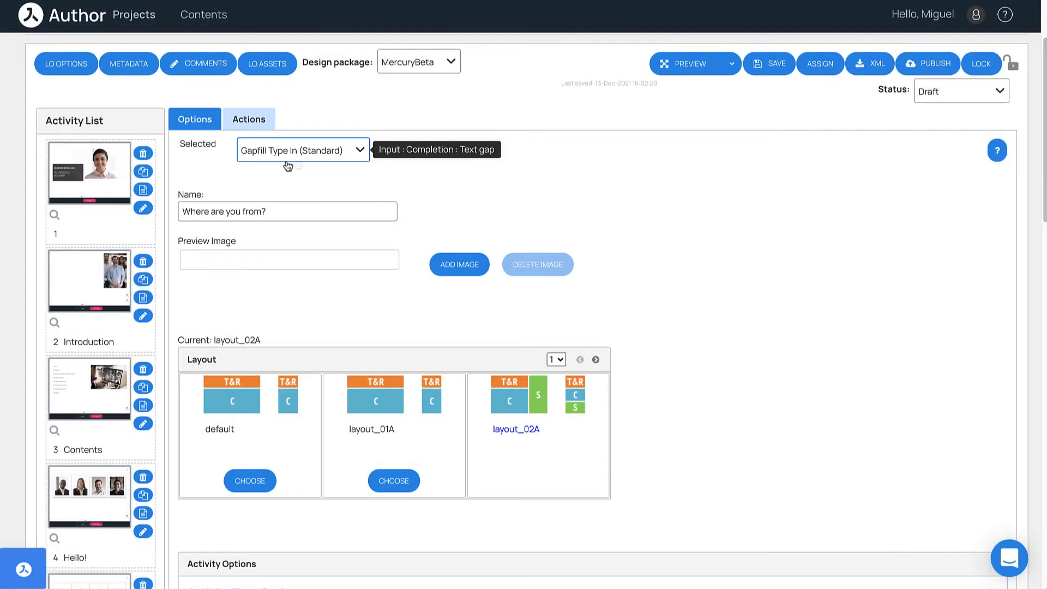
{"action": "mouse_move", "coordinate": [297, 164]}
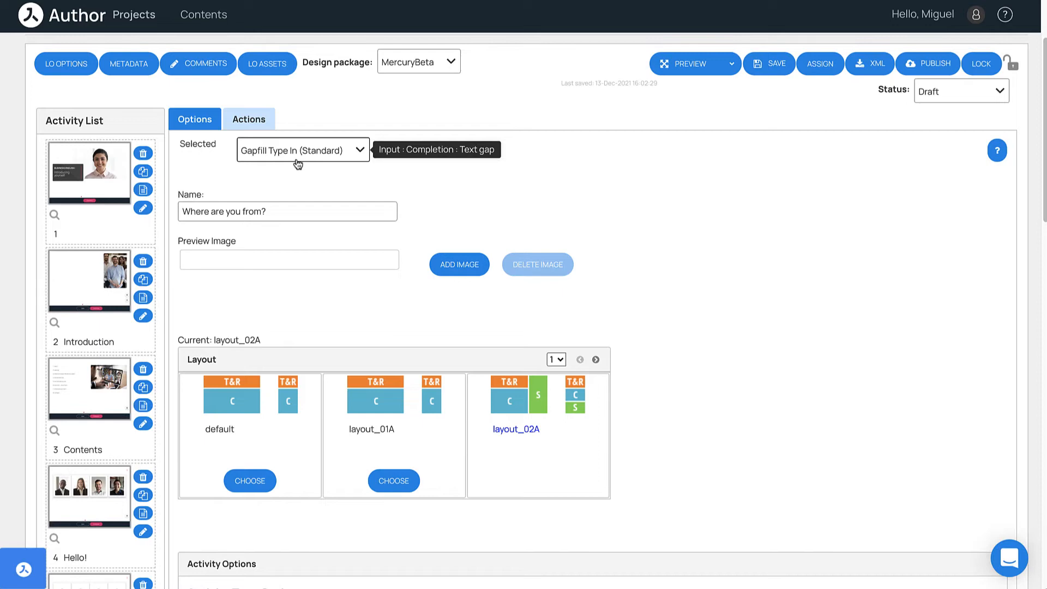
{"action": "left_click", "coordinate": [1005, 15]}
{"action": "type", "text": "Text g"}
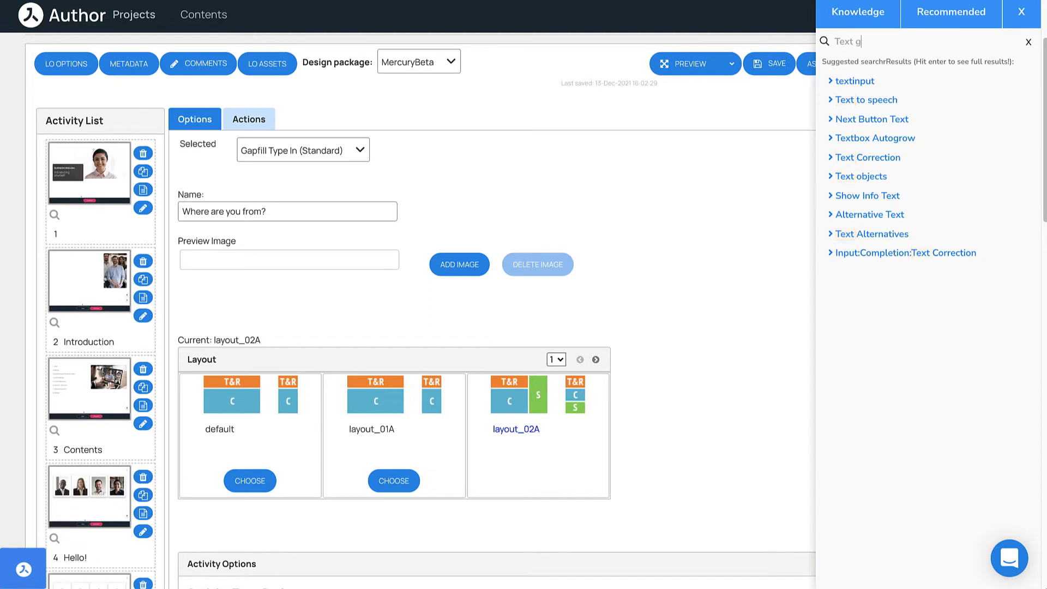
Step: Search the knowledge base for 'Text gap' and open the Input:Completion:Text Gap article
{"action": "type", "text": "ap"}
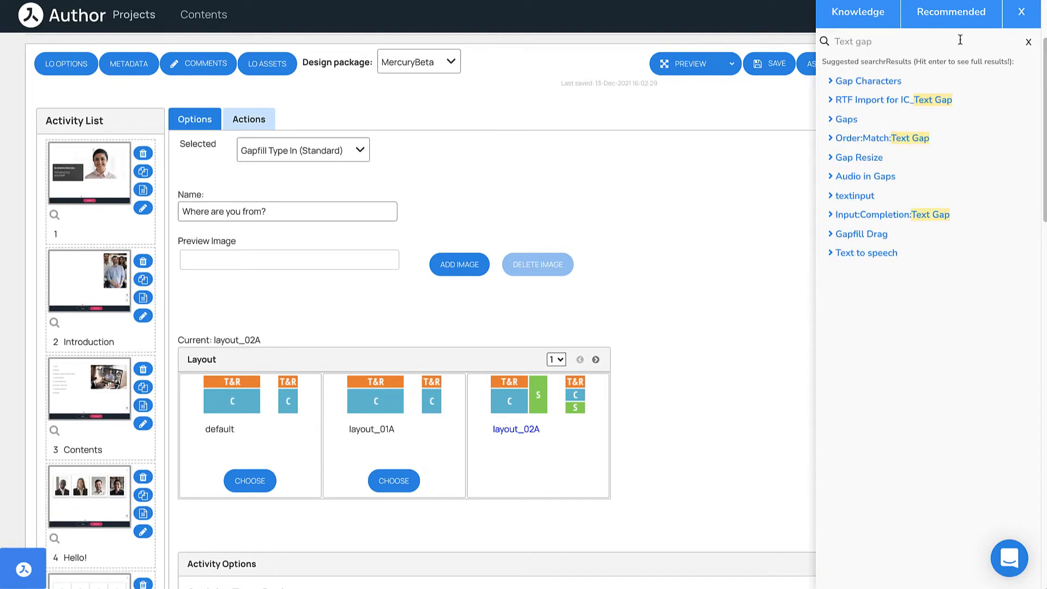
{"action": "mouse_move", "coordinate": [878, 214]}
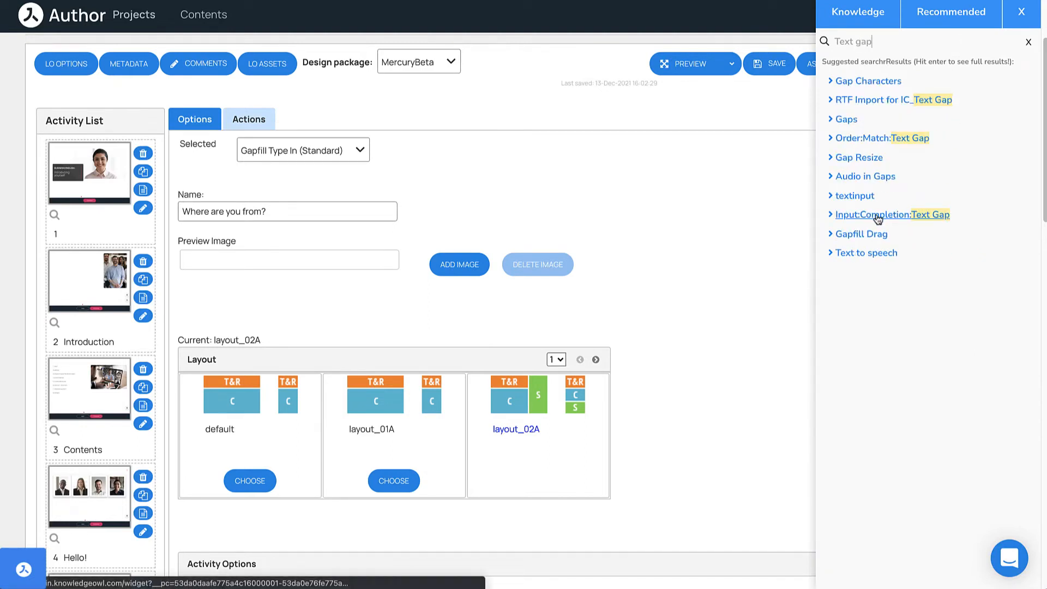
{"action": "left_click", "coordinate": [891, 215]}
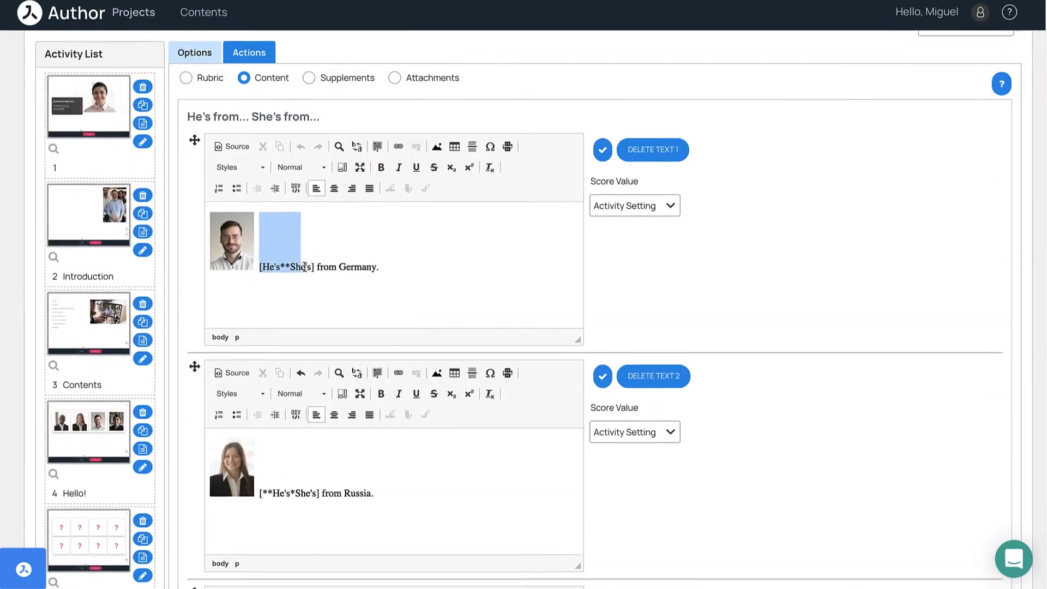
Step: Scroll through the [He's**She's] gap syntax texts of the He's from... She's from... activity
{"action": "scroll", "scroll_direction": "down", "scroll_amount": 3}
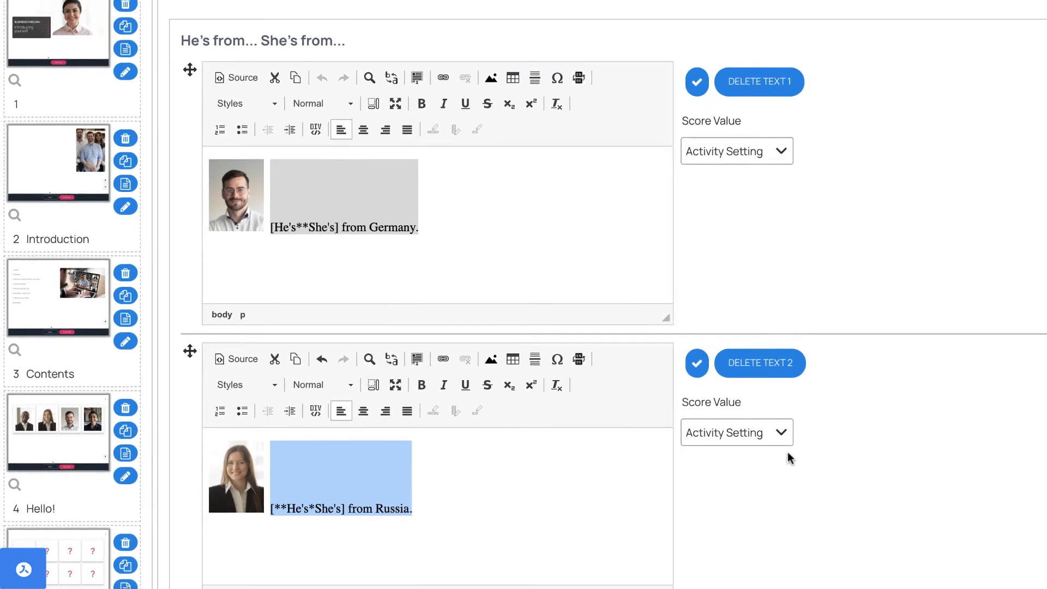
{"action": "scroll", "scroll_direction": "down", "scroll_amount": 3}
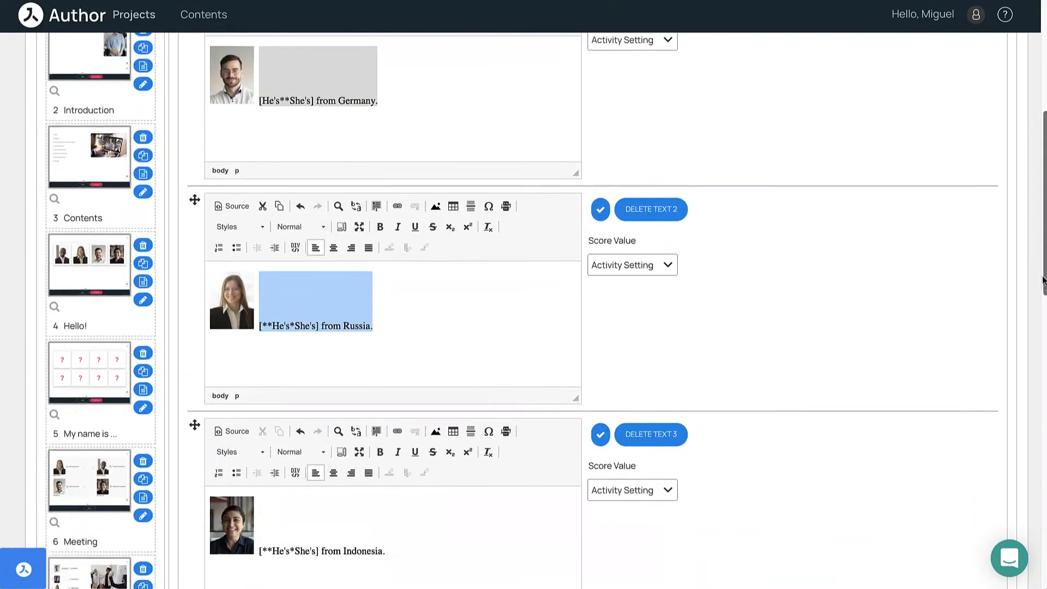
{"action": "scroll", "scroll_direction": "down", "scroll_amount": 3}
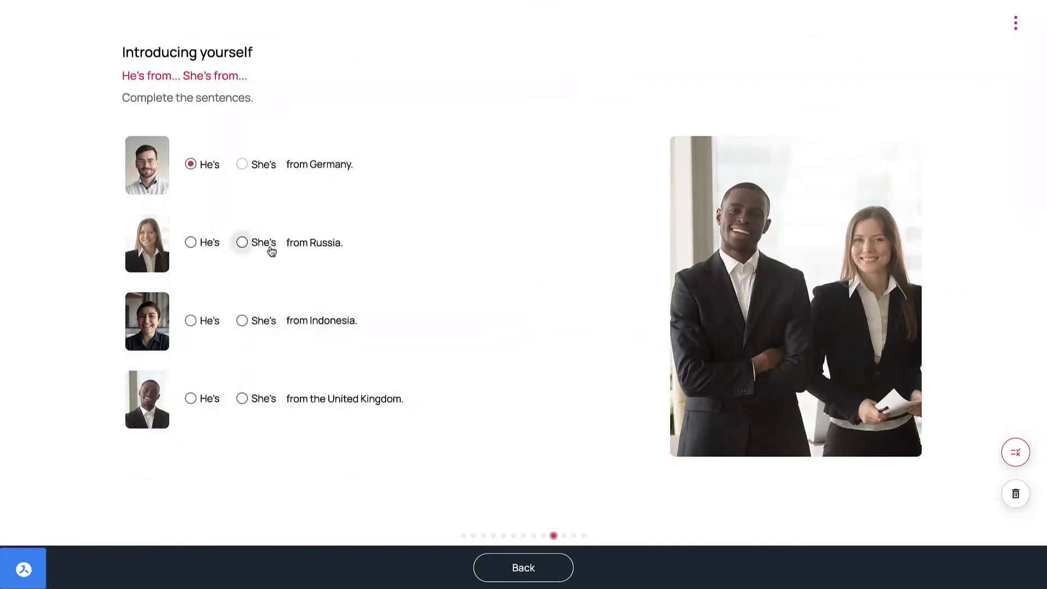
Step: Answer She's for the Russia, Indonesia and United Kingdom sentences, then check and close the 2/3 score
{"action": "left_click", "coordinate": [242, 242]}
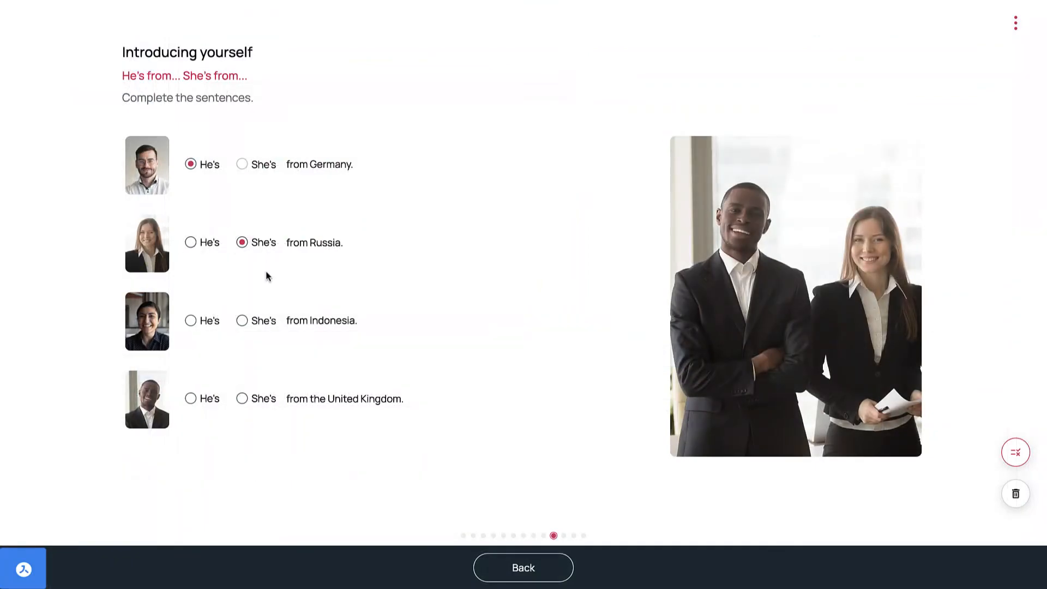
{"action": "left_click", "coordinate": [242, 321]}
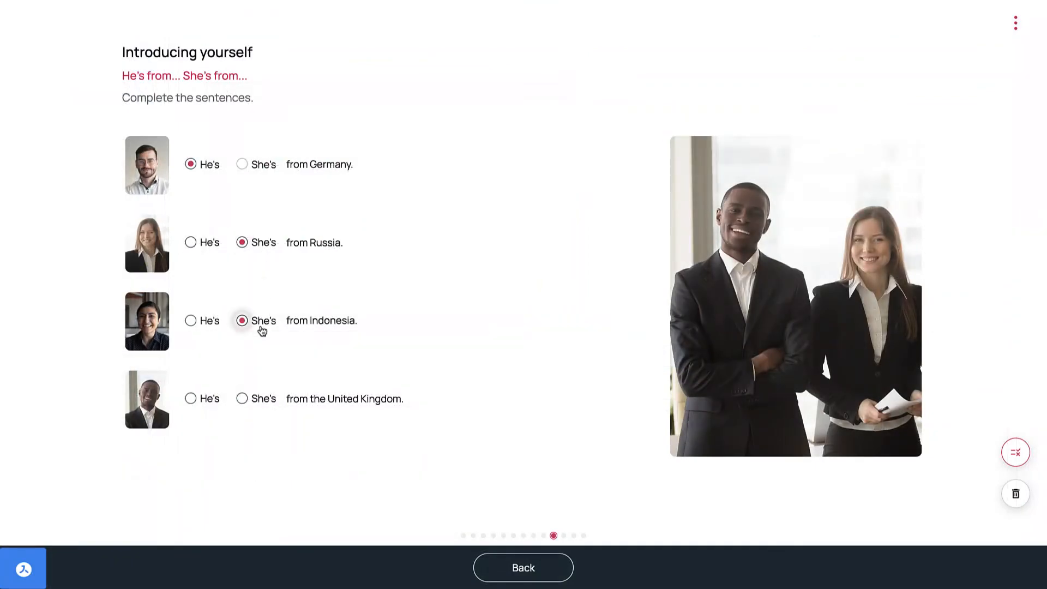
{"action": "left_click", "coordinate": [242, 398]}
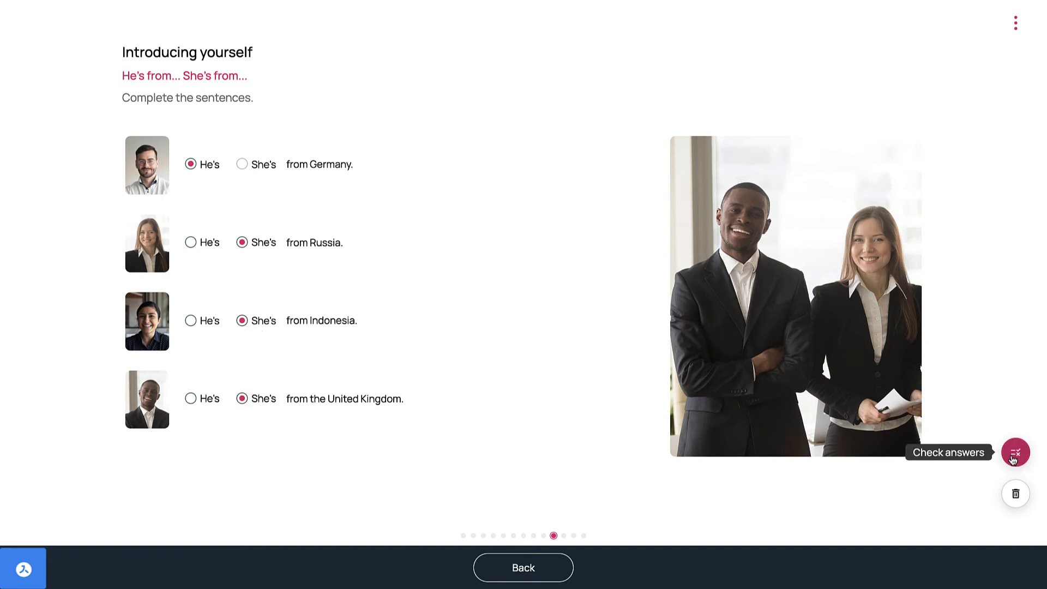
{"action": "left_click", "coordinate": [1014, 453]}
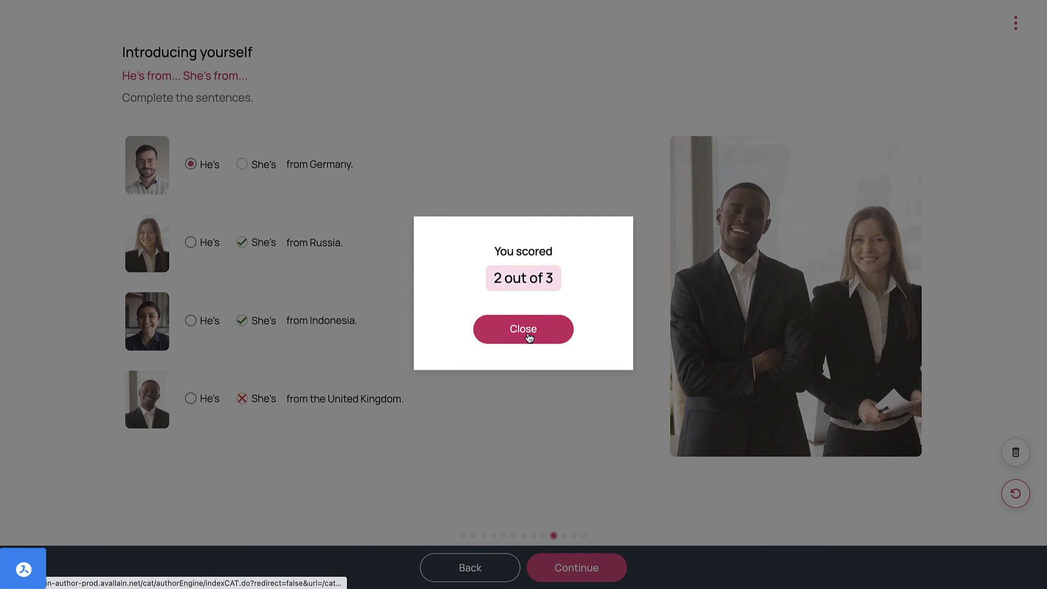
{"action": "left_click", "coordinate": [523, 328]}
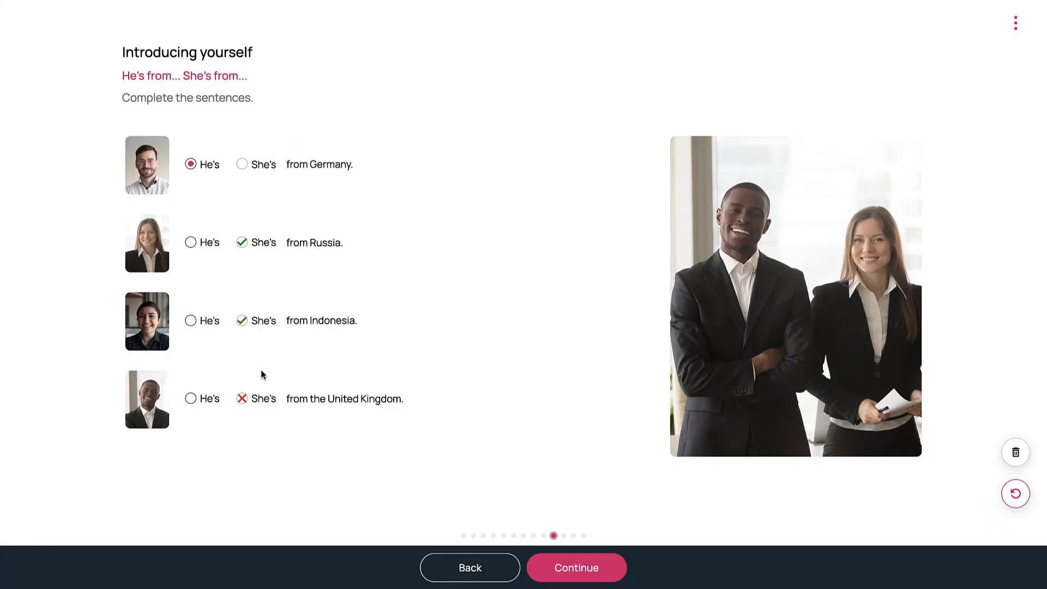
{"action": "mouse_move", "coordinate": [242, 255]}
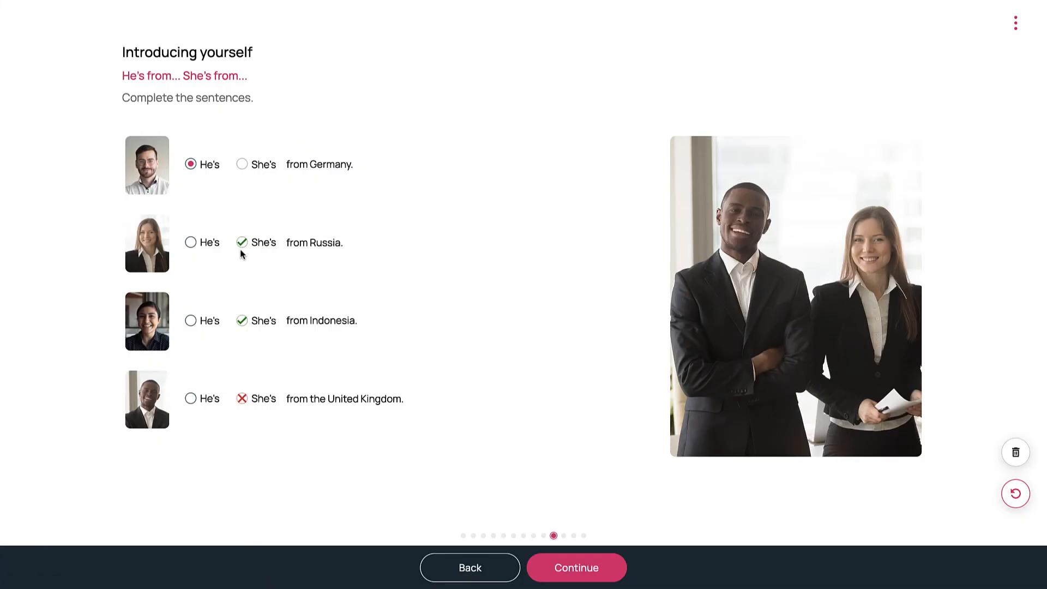